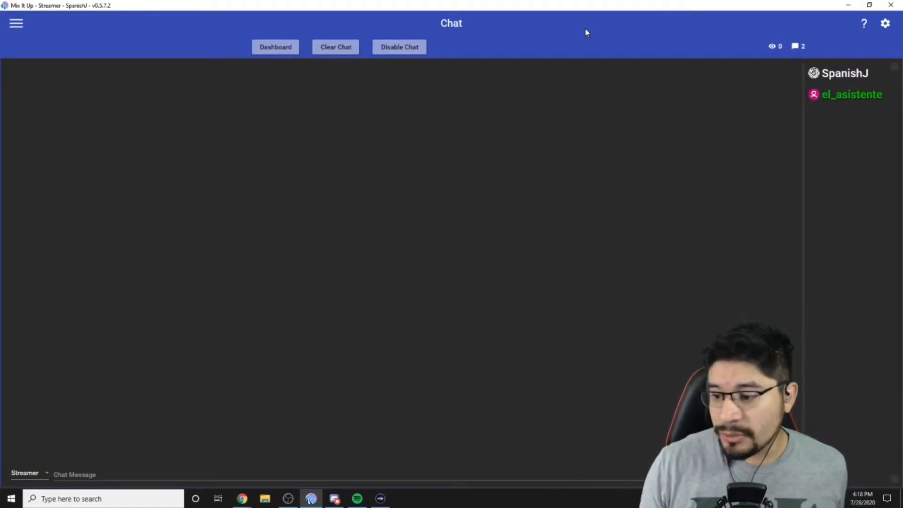
{"action": "mouse_move", "coordinate": [16, 22]}
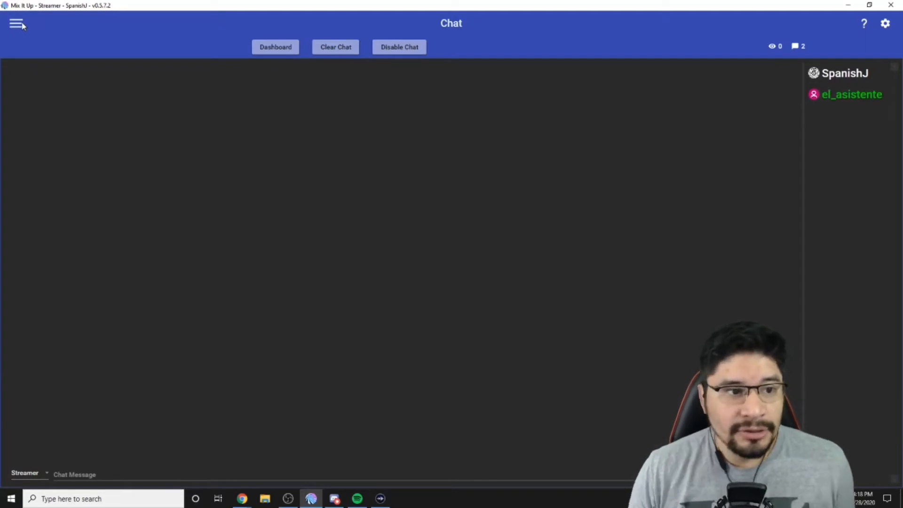
- Navigate from the main menu to the Channel Points commands page
{"action": "left_click", "coordinate": [16, 23]}
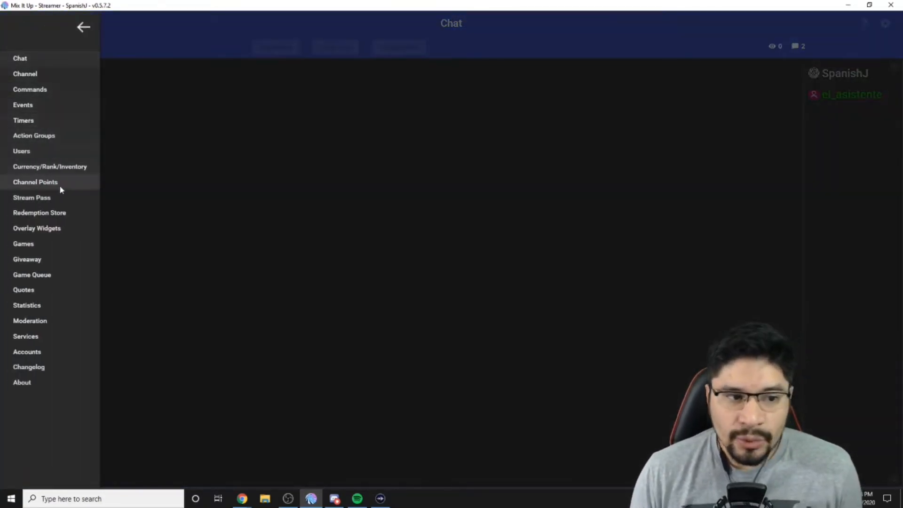
{"action": "left_click", "coordinate": [35, 181]}
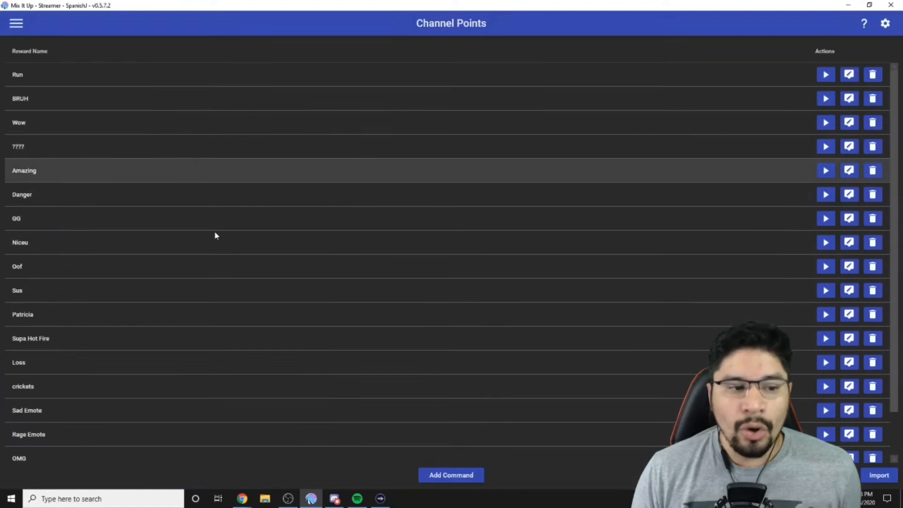
{"action": "mouse_move", "coordinate": [492, 273]}
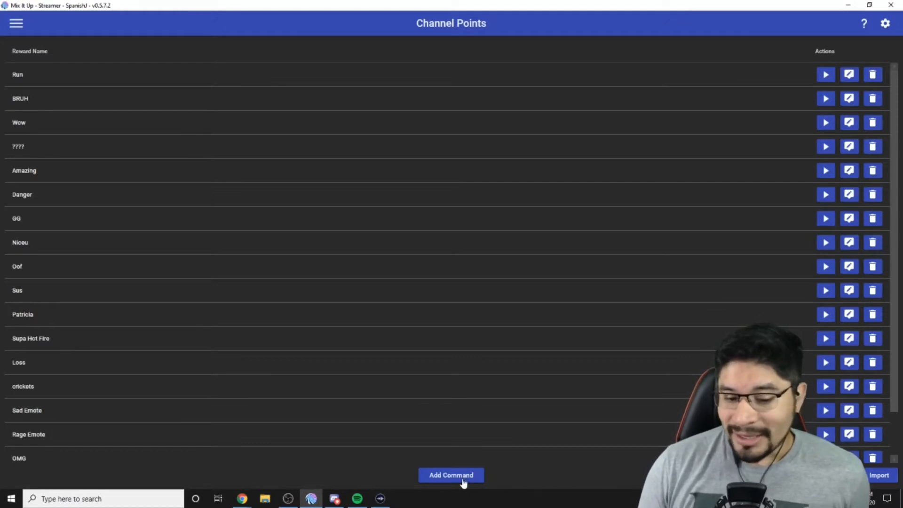
- Create a new advanced Channel Points command with reward name 'Wow 1'
{"action": "left_click", "coordinate": [451, 475]}
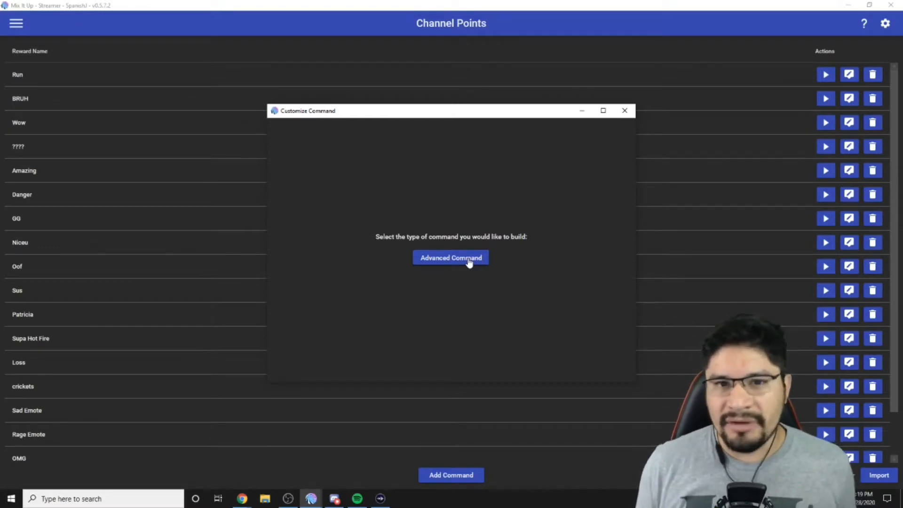
{"action": "left_click", "coordinate": [450, 258]}
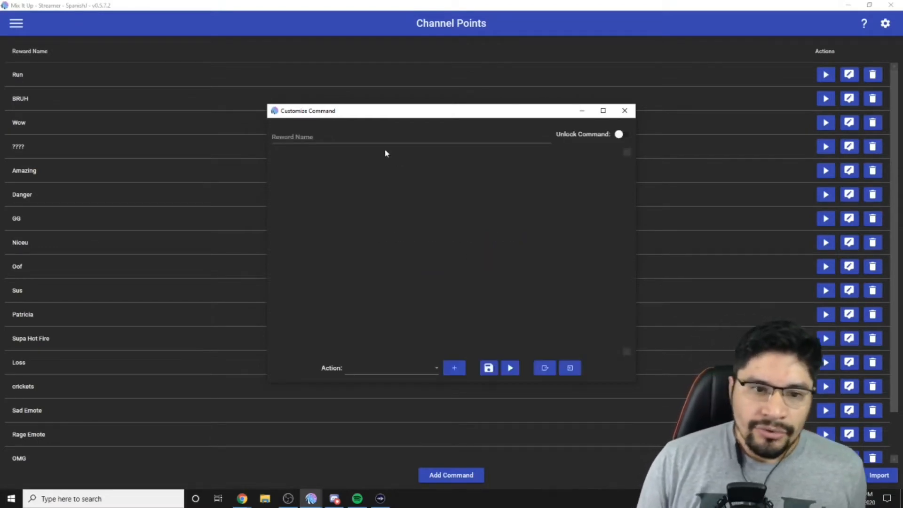
{"action": "left_click", "coordinate": [372, 136]}
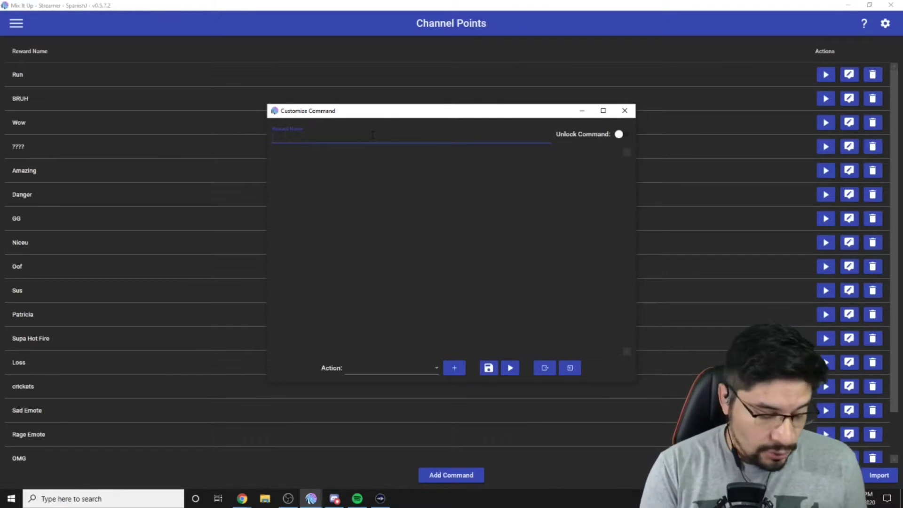
{"action": "type", "text": "Wow"}
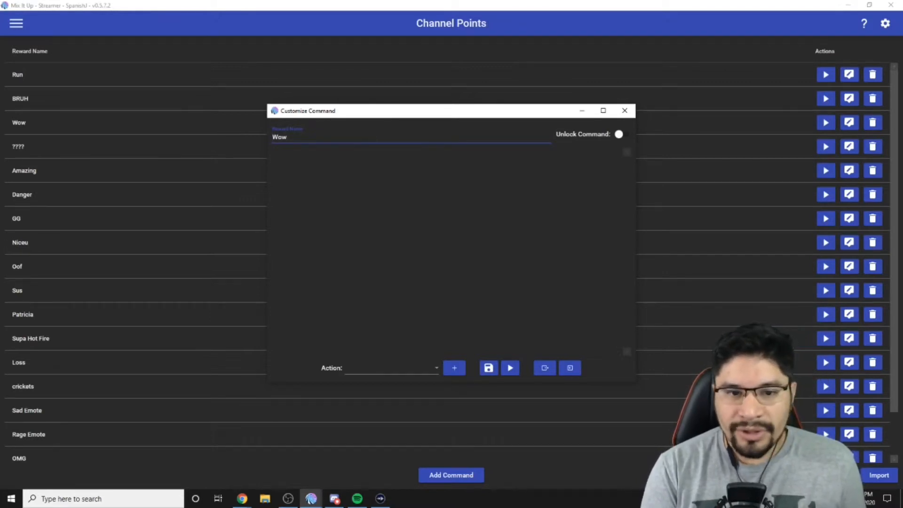
{"action": "type", "text": "1"}
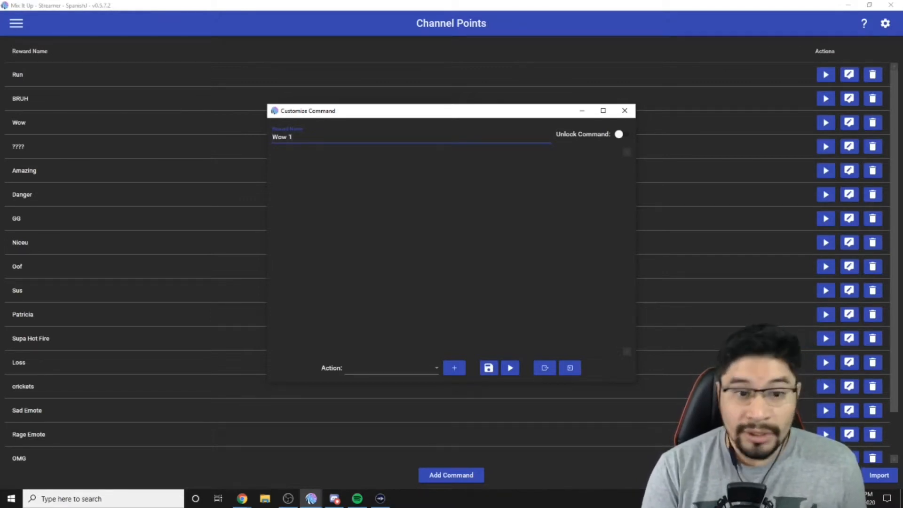
{"action": "left_click", "coordinate": [391, 368]}
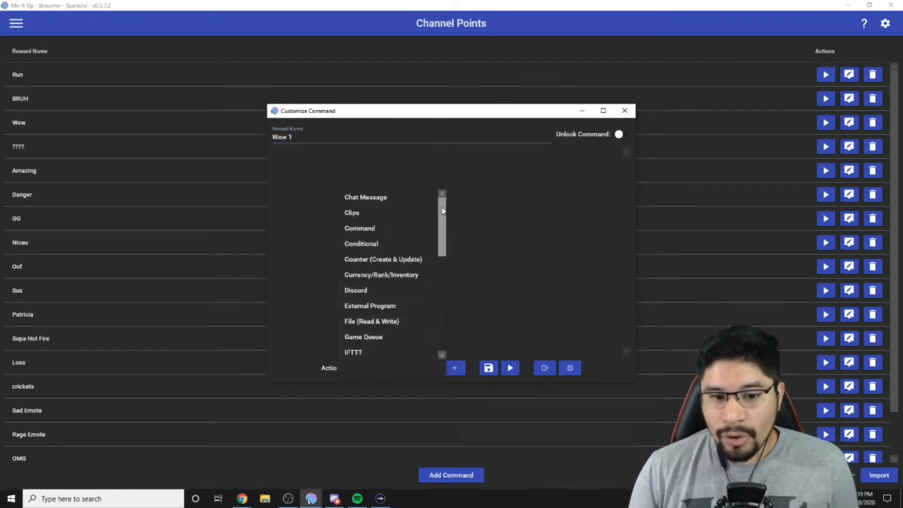
{"action": "mouse_move", "coordinate": [414, 200]}
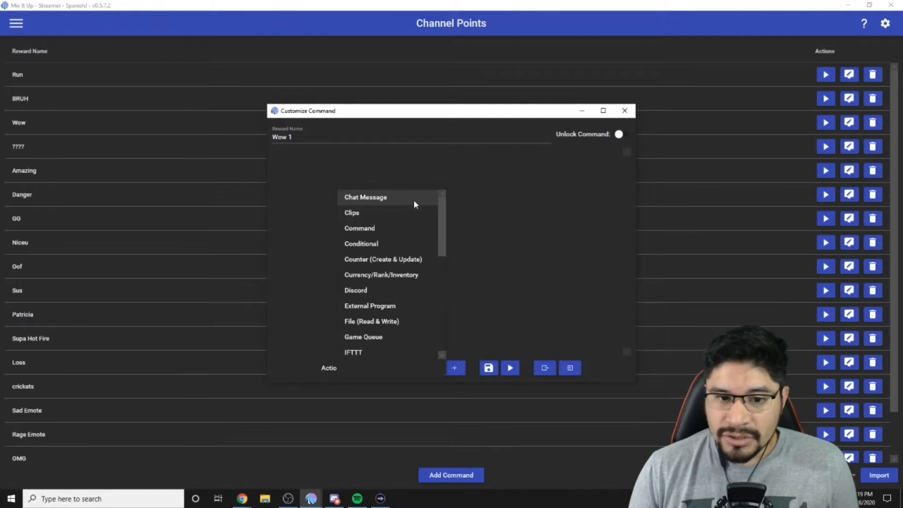
- Add a Chat Message action, then a Sound action, to the Wow 1 command
{"action": "left_click", "coordinate": [365, 197]}
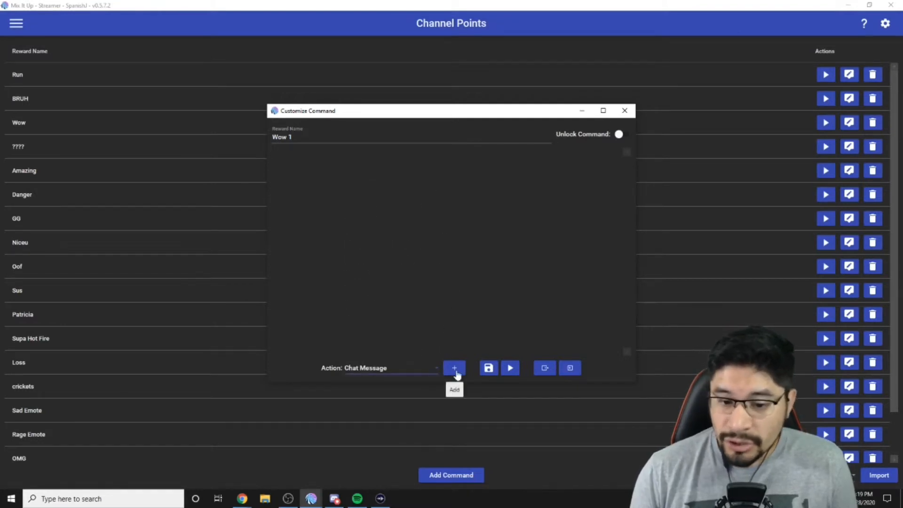
{"action": "left_click", "coordinate": [454, 368]}
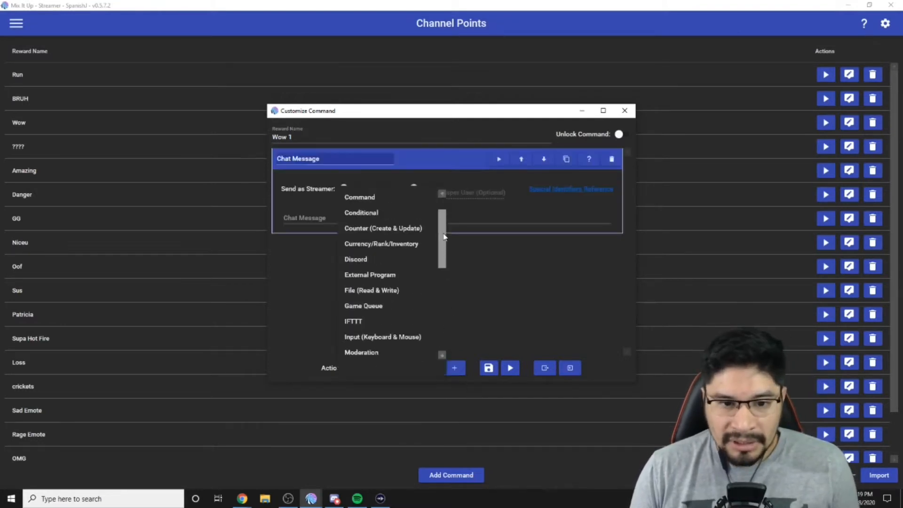
{"action": "scroll", "scroll_direction": "down", "scroll_amount": 3}
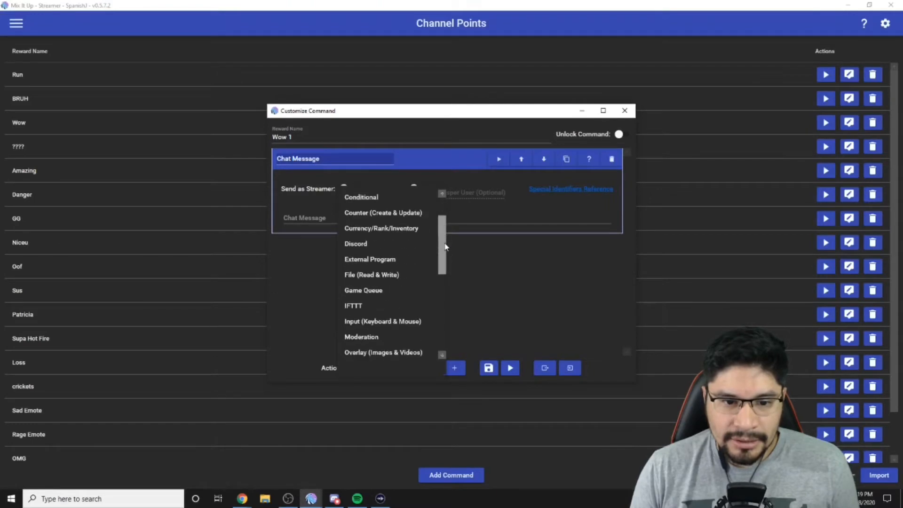
{"action": "scroll", "scroll_direction": "down", "scroll_amount": 3}
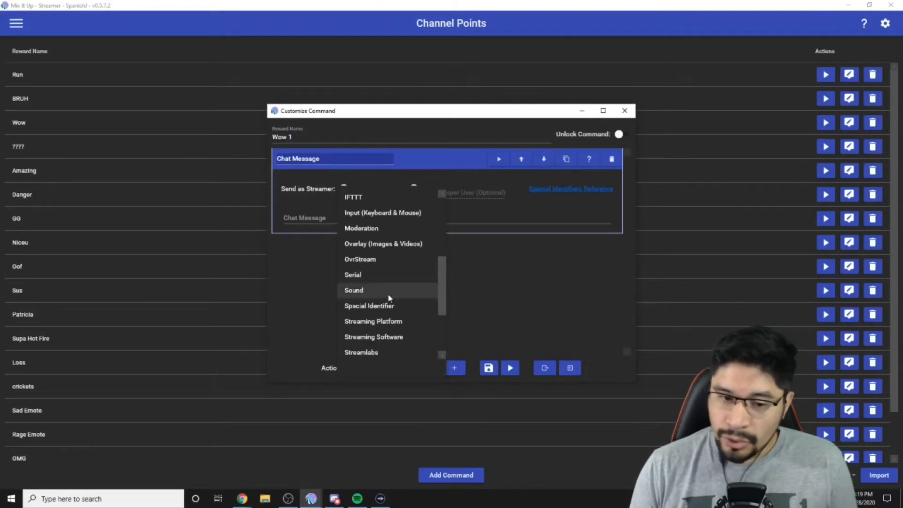
{"action": "left_click", "coordinate": [354, 290]}
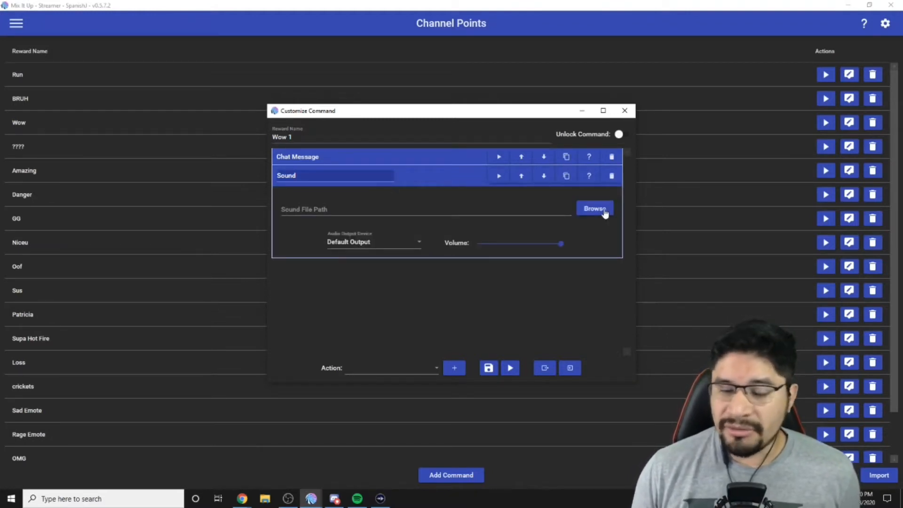
- Browse into the Sounds folder and select the 'wow' sound file
{"action": "left_click", "coordinate": [595, 209]}
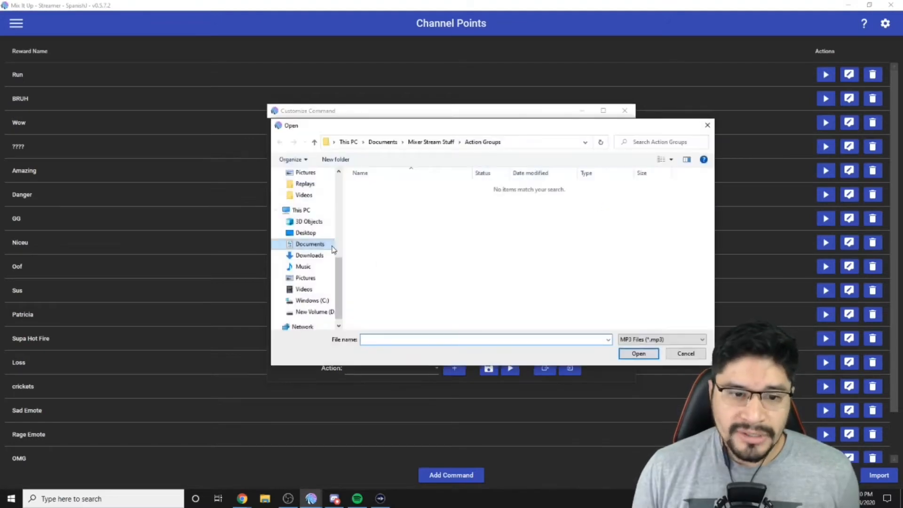
{"action": "left_click", "coordinate": [304, 236]}
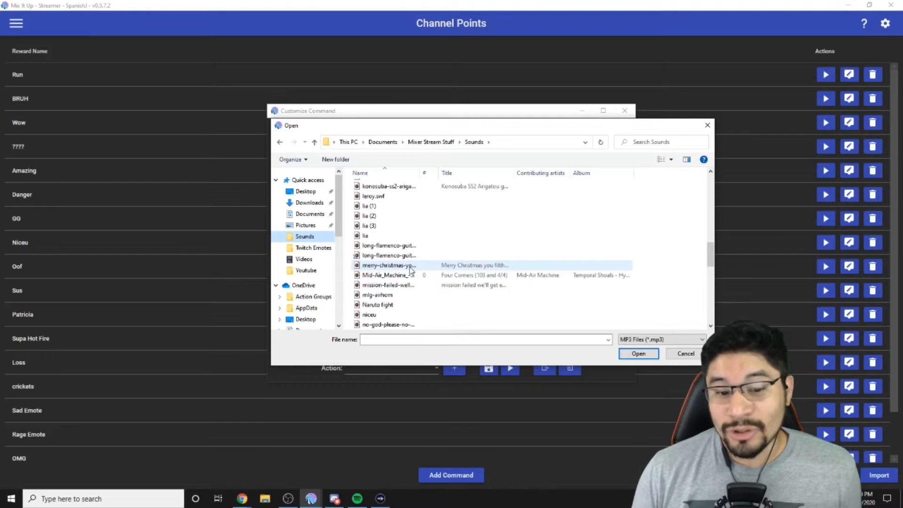
{"action": "scroll", "scroll_direction": "down", "scroll_amount": 3}
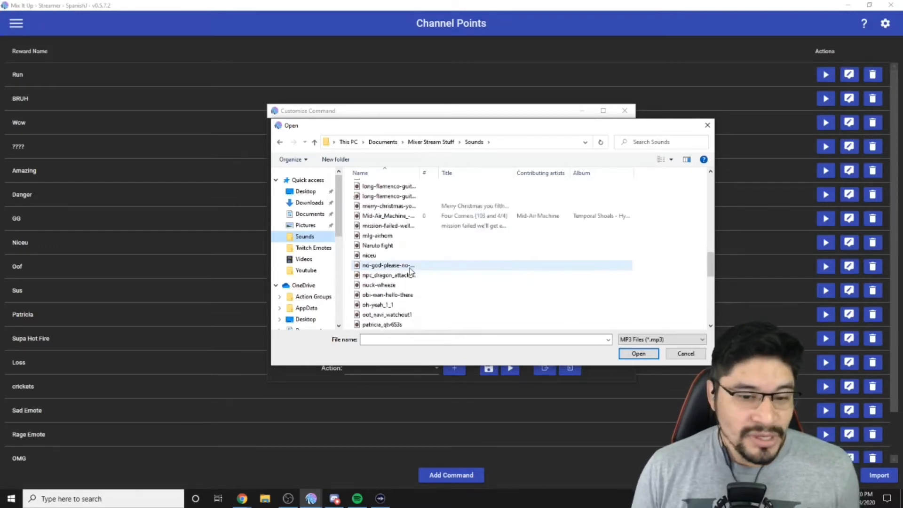
{"action": "scroll", "scroll_direction": "down", "scroll_amount": 3}
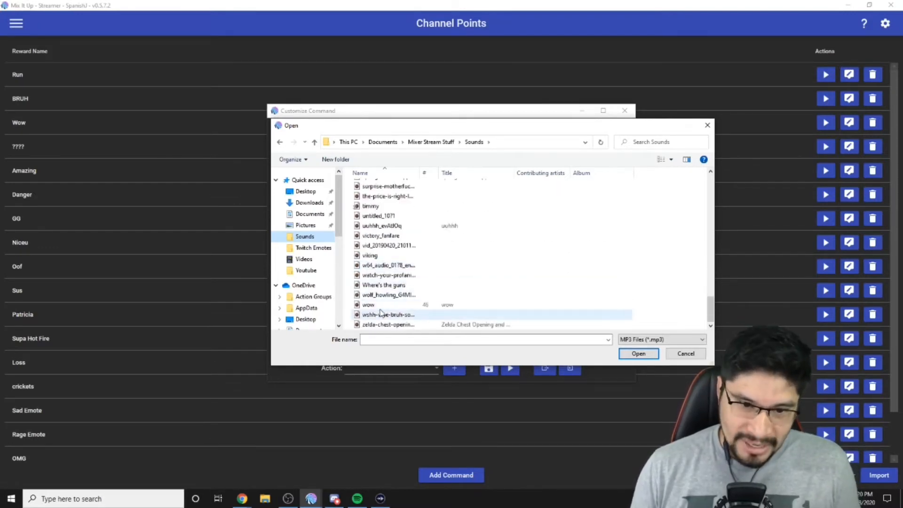
{"action": "left_click", "coordinate": [368, 304]}
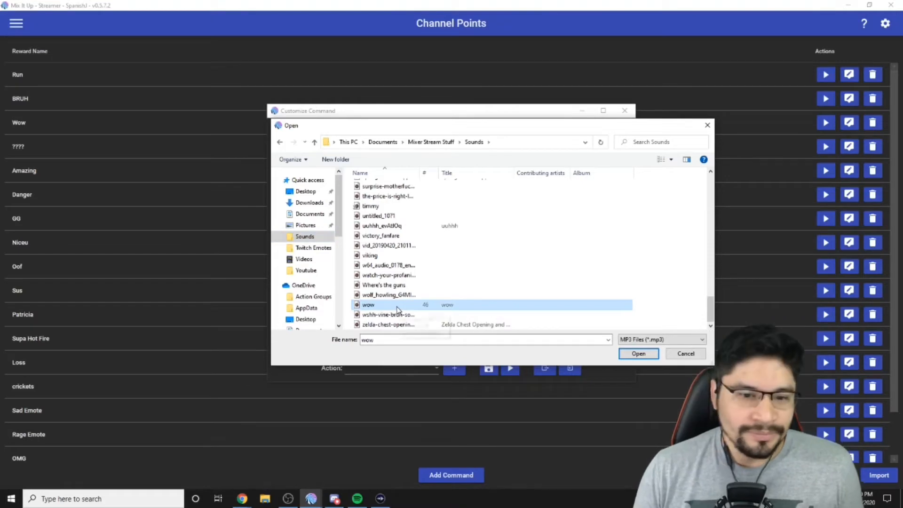
{"action": "mouse_move", "coordinate": [396, 305]}
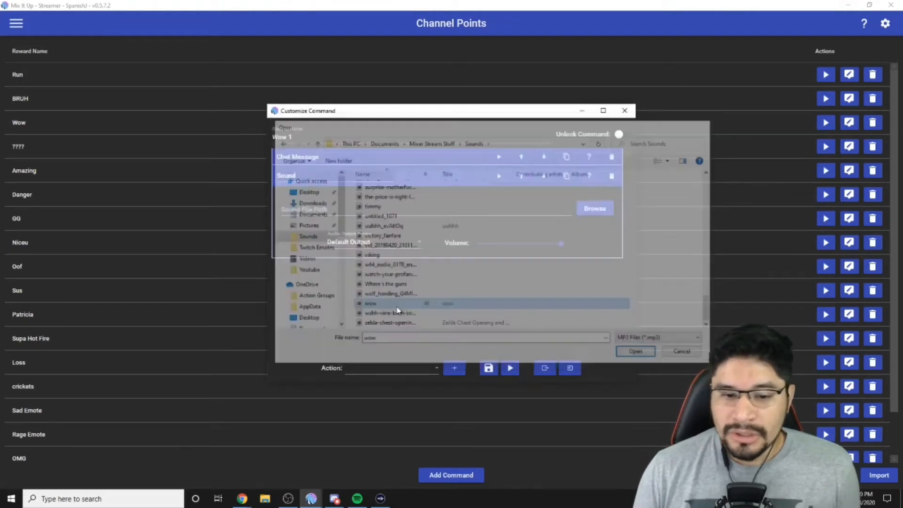
- Load wow.mp3 as the Sound action's file
{"action": "left_click", "coordinate": [635, 351]}
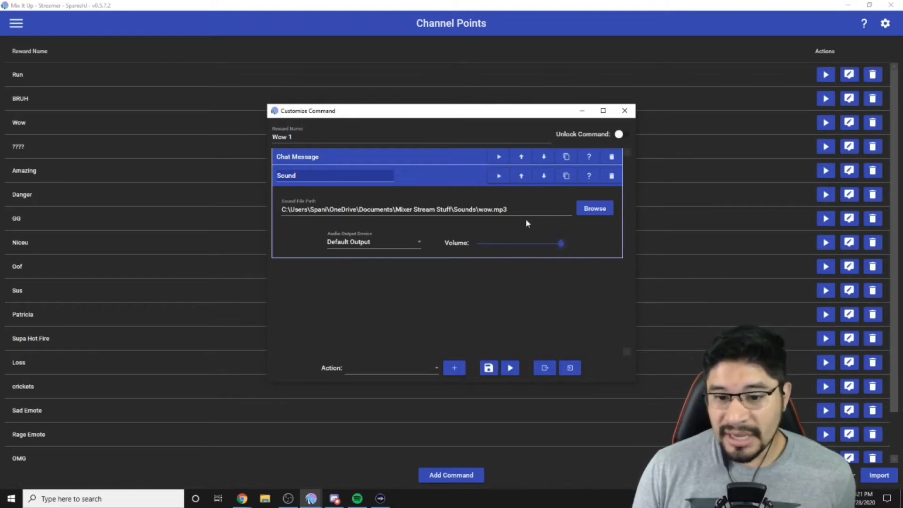
{"action": "mouse_move", "coordinate": [499, 176]}
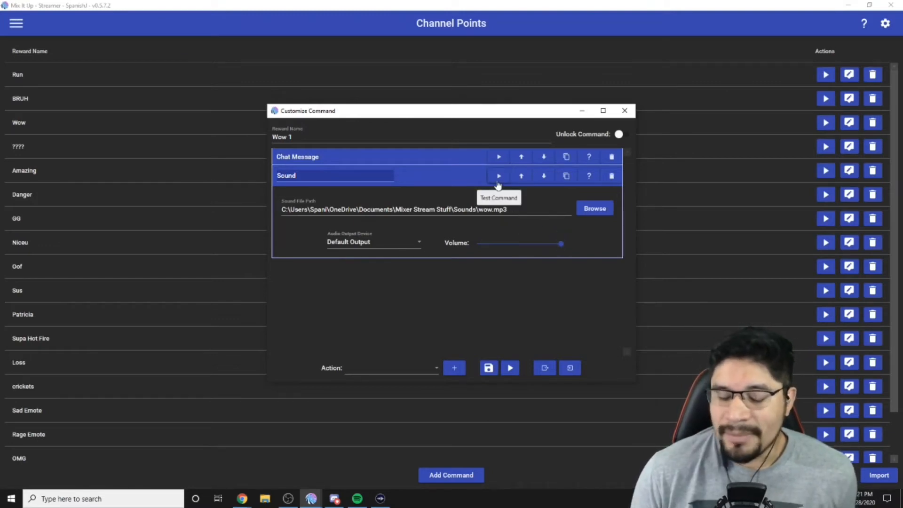
{"action": "mouse_move", "coordinate": [492, 279]}
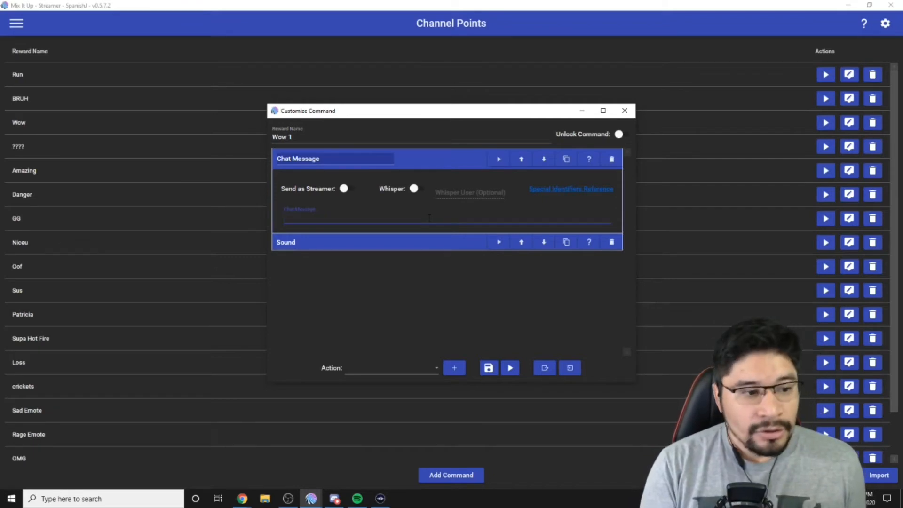
- Set the chat message to 'WOW' and bring up the Special Identifiers reference
{"action": "type", "text": "WOW"}
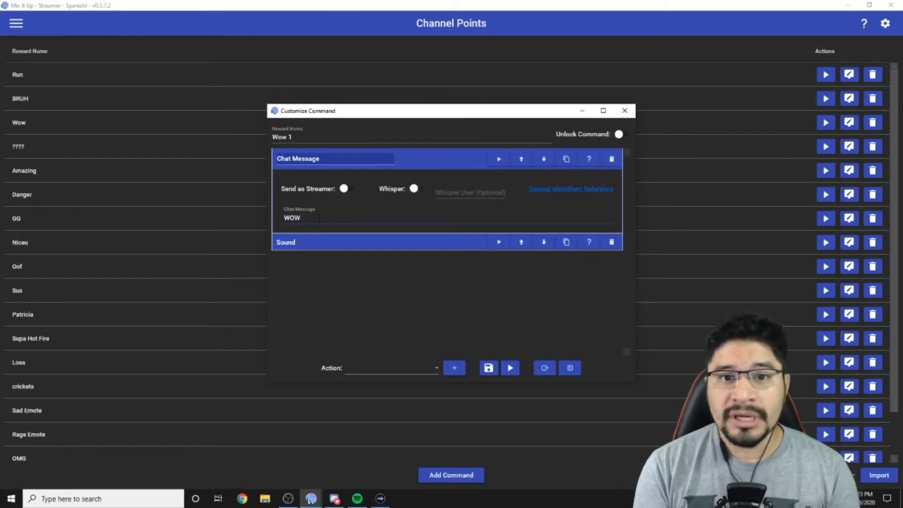
{"action": "mouse_move", "coordinate": [571, 189]}
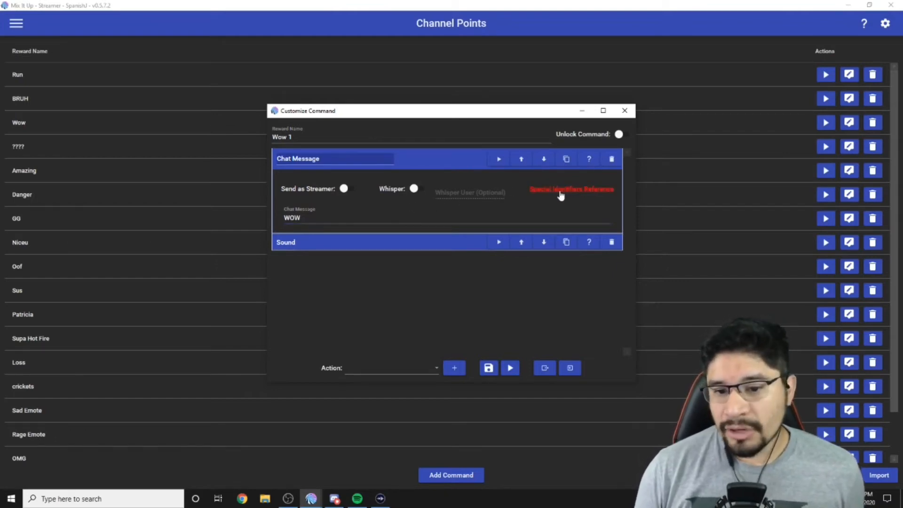
{"action": "left_click", "coordinate": [571, 189]}
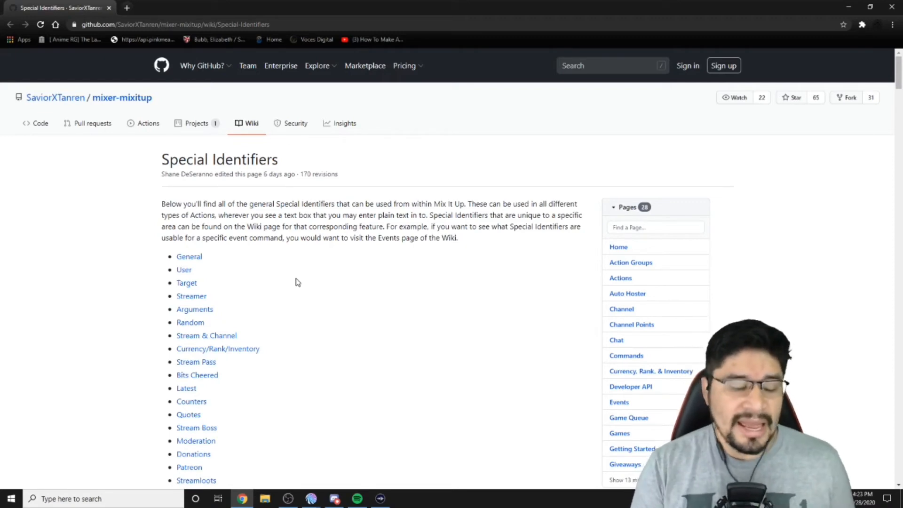
{"action": "mouse_move", "coordinate": [280, 283]}
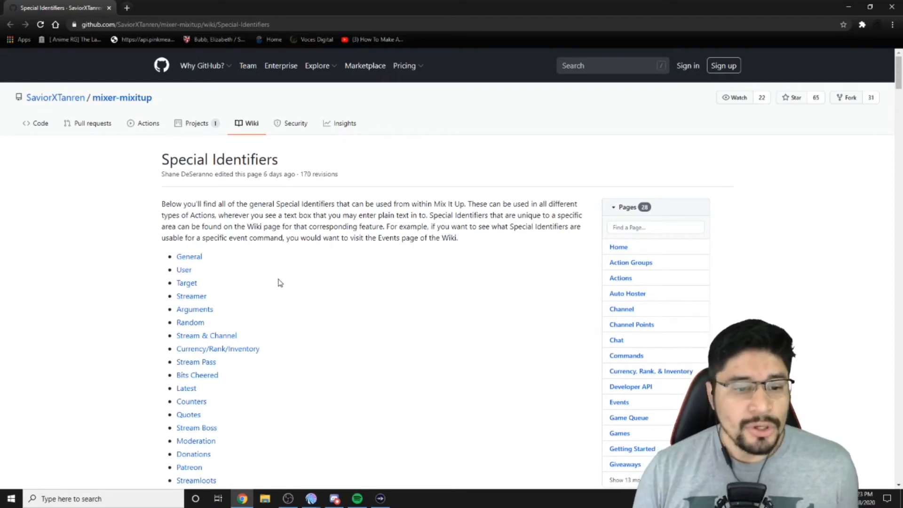
- Jump to the User special identifiers section and select $username for copying
{"action": "left_click", "coordinate": [183, 270]}
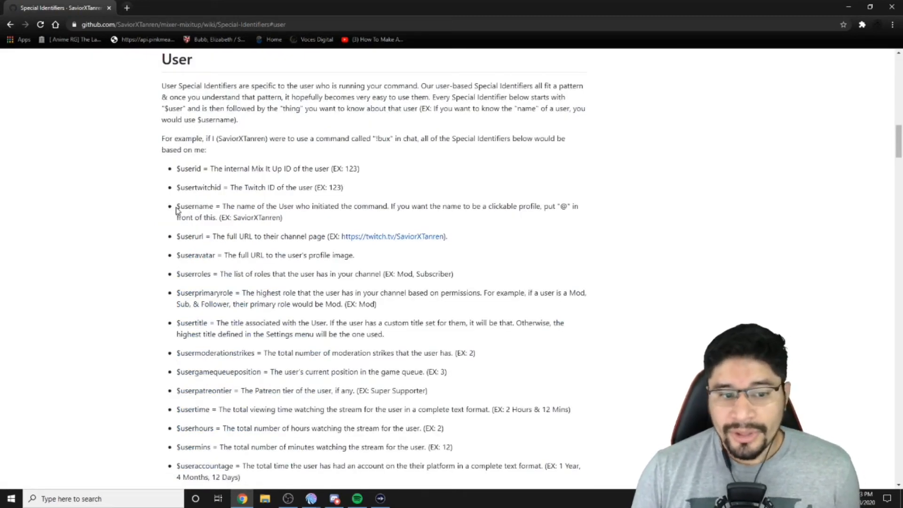
{"action": "double_click", "coordinate": [194, 206]}
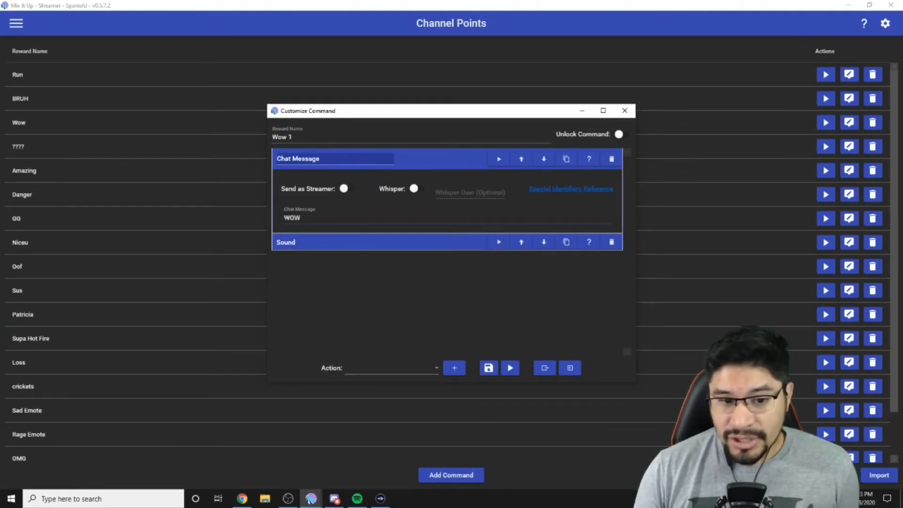
- Make the chat message read '$username says WOW' and save the Wow 1 command
{"action": "type", "text": "$username"}
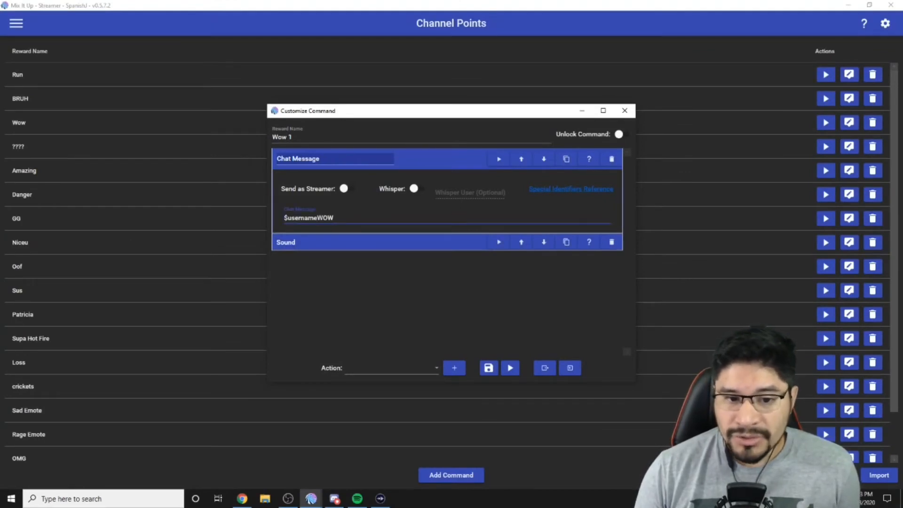
{"action": "type", "text": "says"}
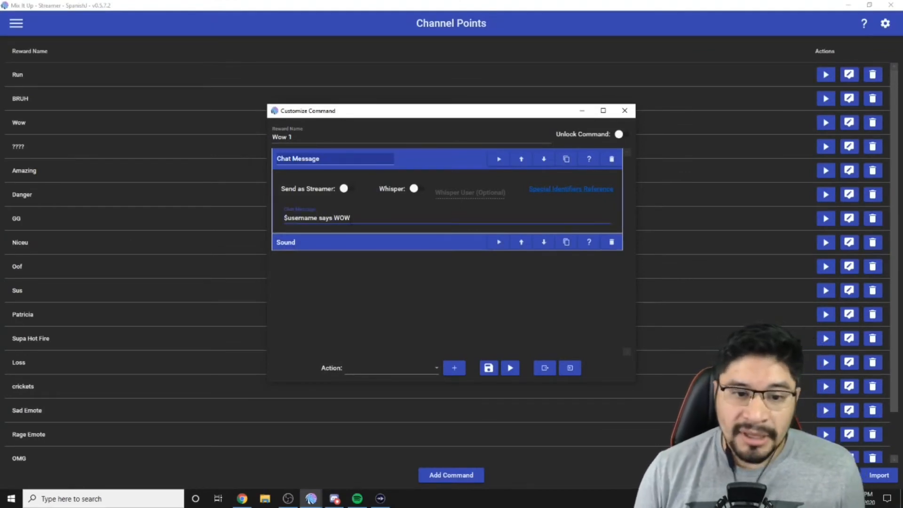
{"action": "mouse_move", "coordinate": [442, 166]}
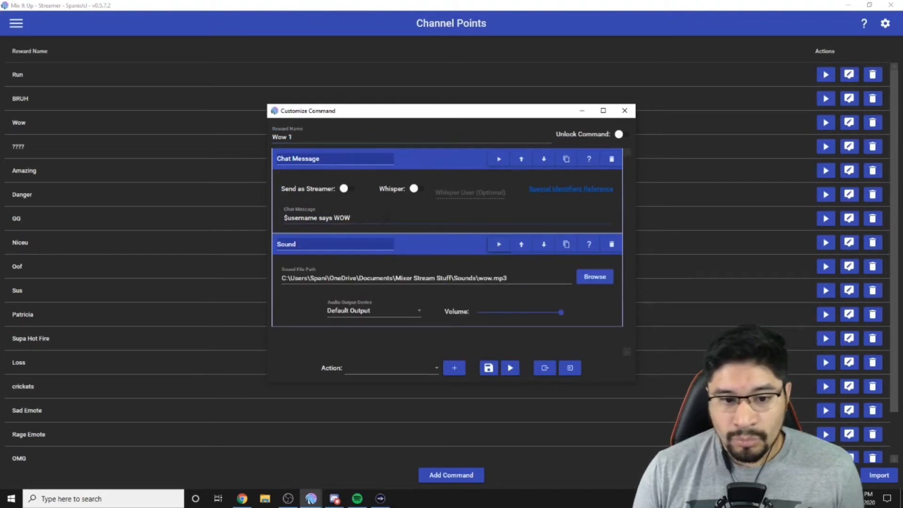
{"action": "mouse_move", "coordinate": [489, 368]}
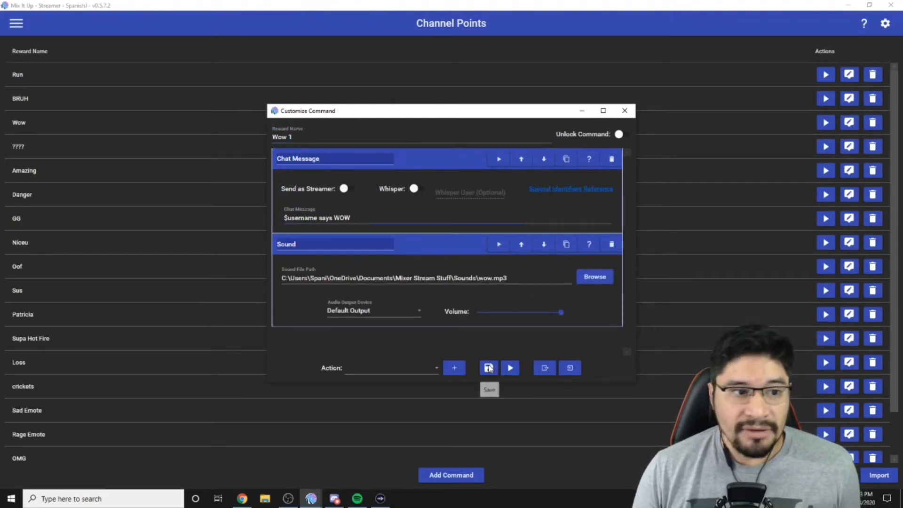
{"action": "left_click", "coordinate": [490, 367]}
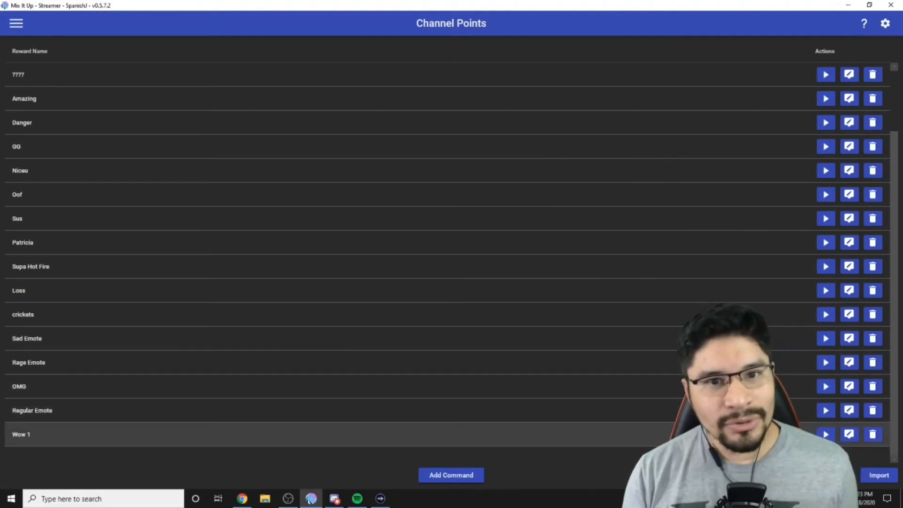
- In the Twitch dashboard, reach Channel Points' Manage Rewards and start a new custom reward
{"action": "left_click", "coordinate": [242, 499]}
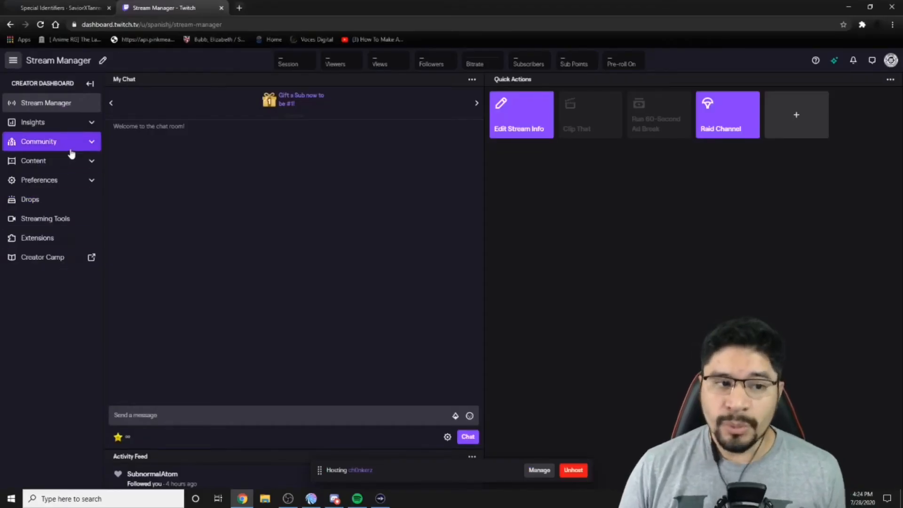
{"action": "left_click", "coordinate": [39, 141]}
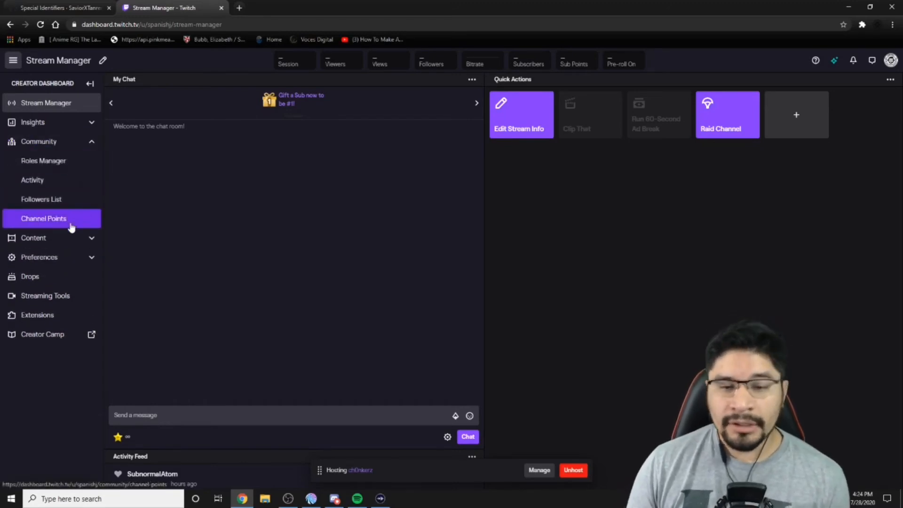
{"action": "left_click", "coordinate": [44, 218]}
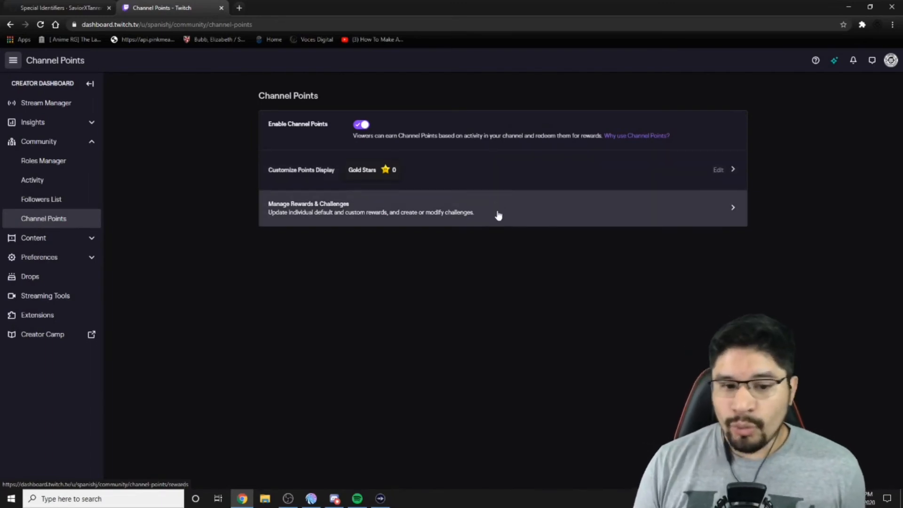
{"action": "left_click", "coordinate": [501, 207]}
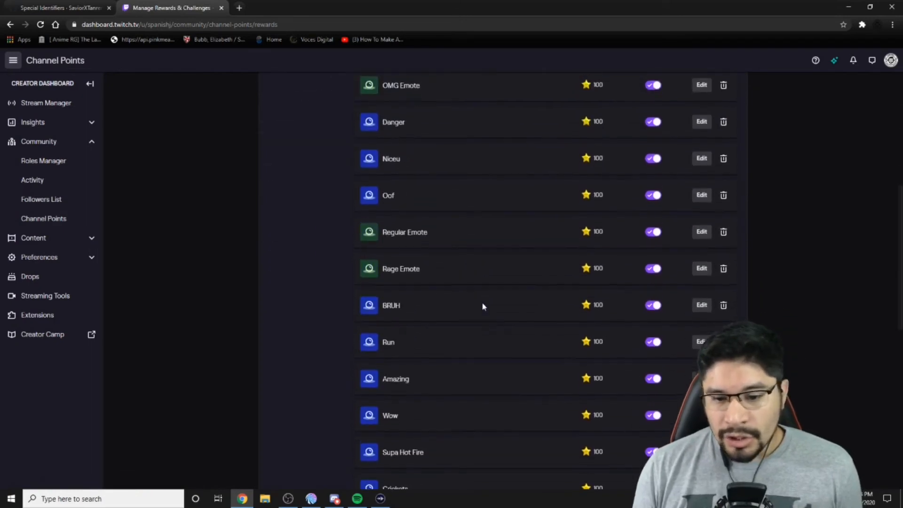
{"action": "scroll", "scroll_direction": "down", "scroll_amount": 3}
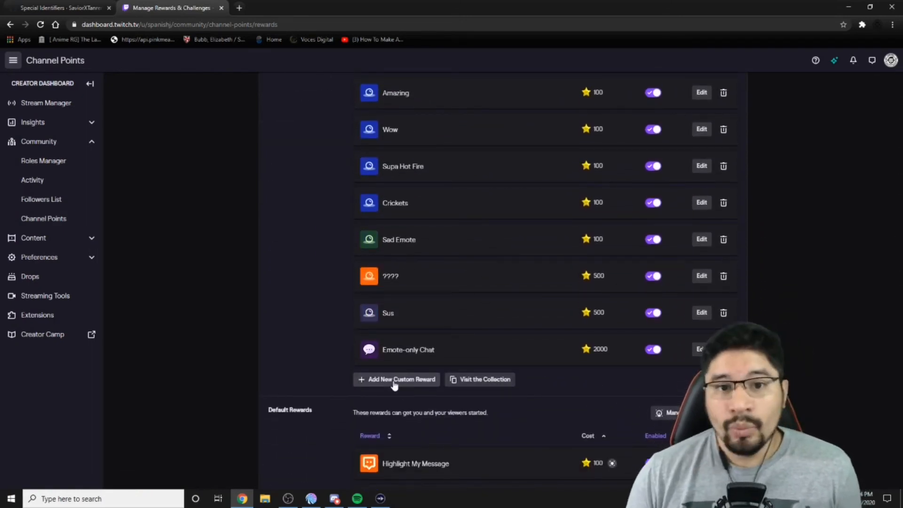
{"action": "left_click", "coordinate": [396, 379]}
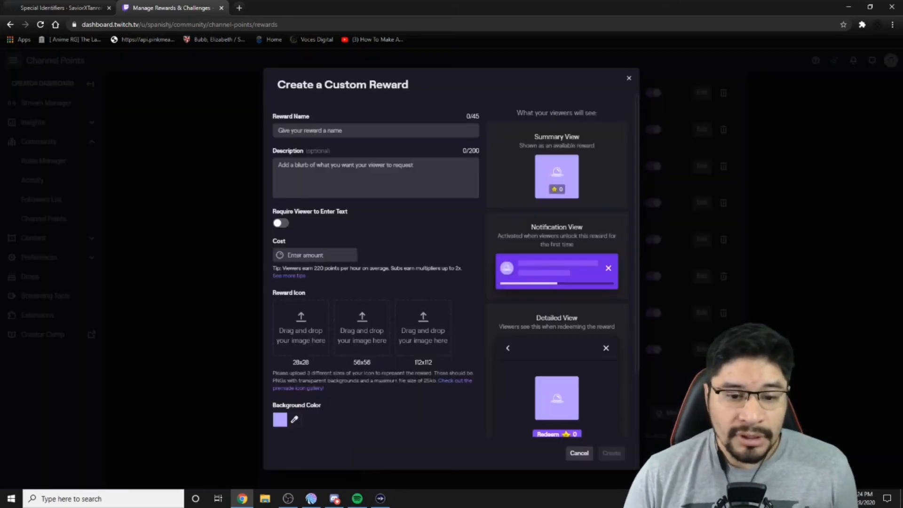
- Name the reward 'Wow 1' with description 'Pls don't Spam this but use accordingly'
{"action": "left_click", "coordinate": [376, 130]}
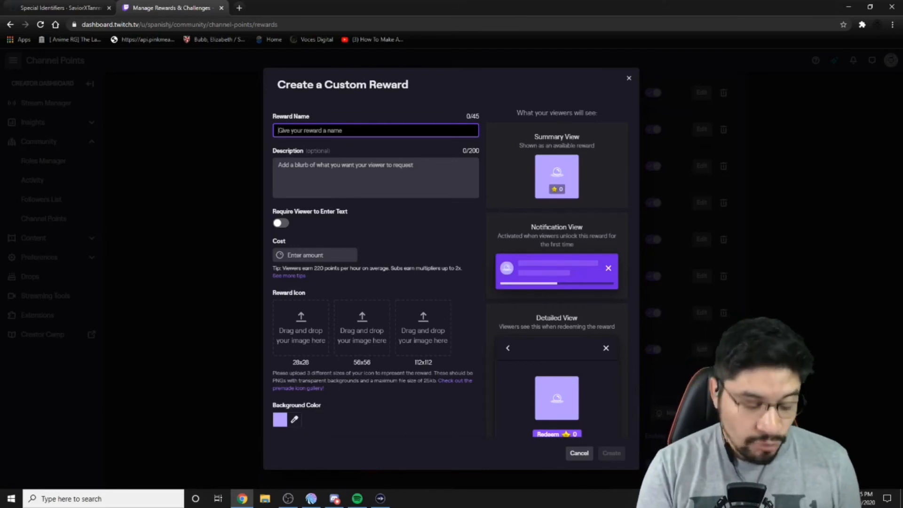
{"action": "type", "text": "Wow 1"}
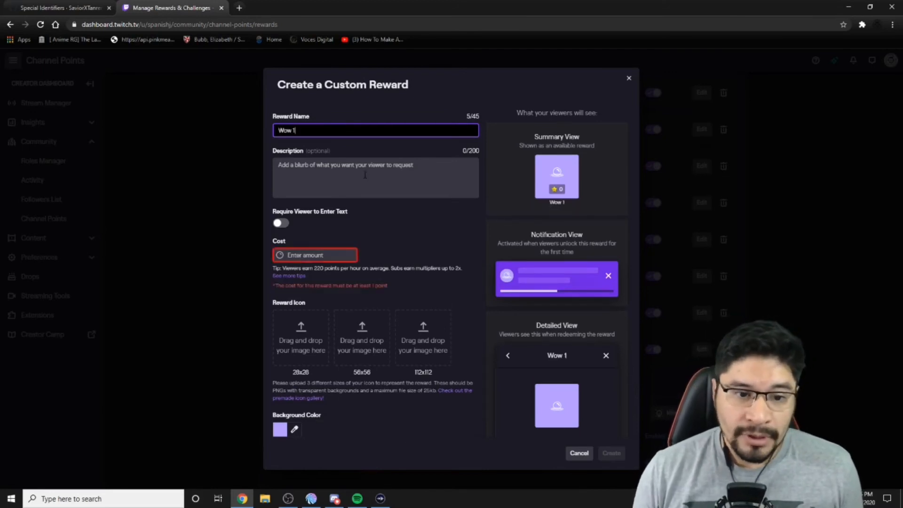
{"action": "left_click", "coordinate": [375, 178]}
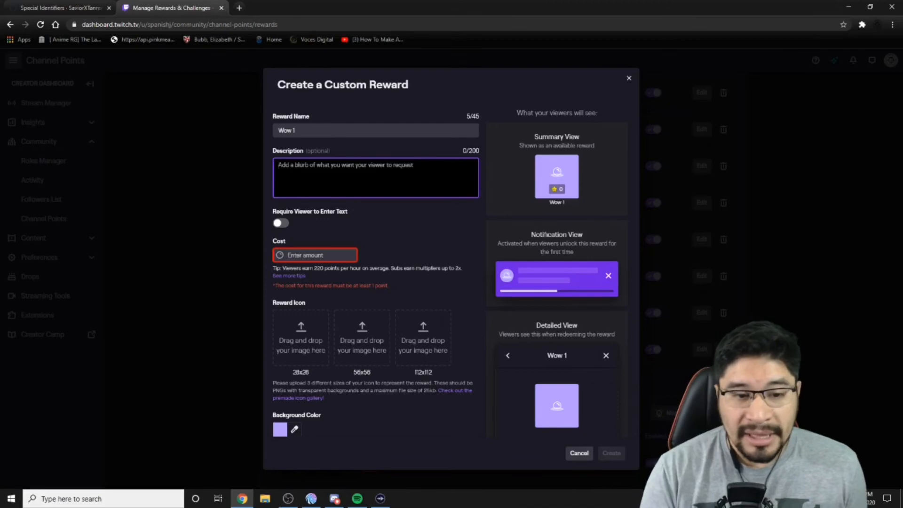
{"action": "type", "text": "Pls don"}
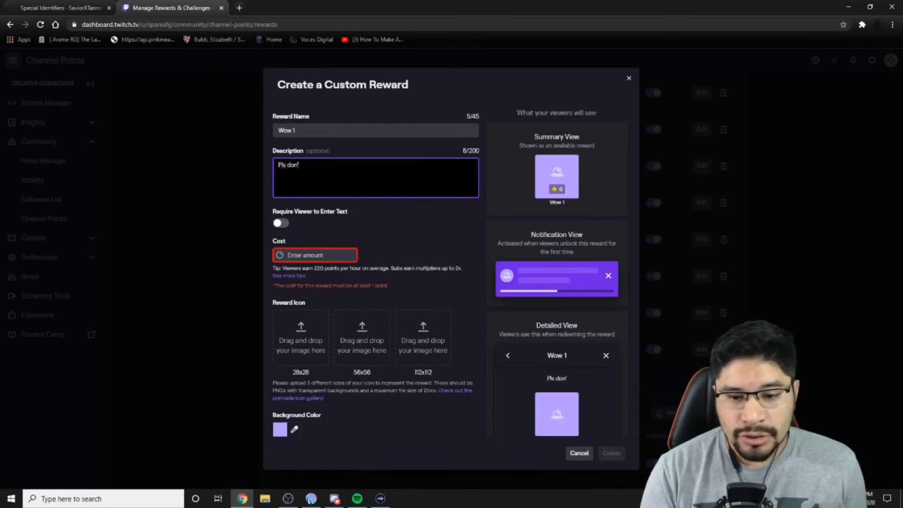
{"action": "type", "text": "'t Spam this b"}
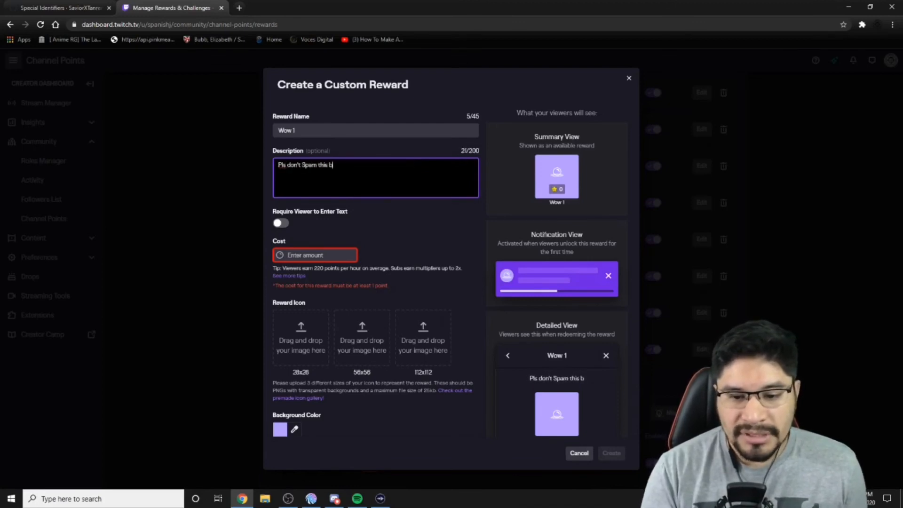
{"action": "type", "text": "ut use accodr"}
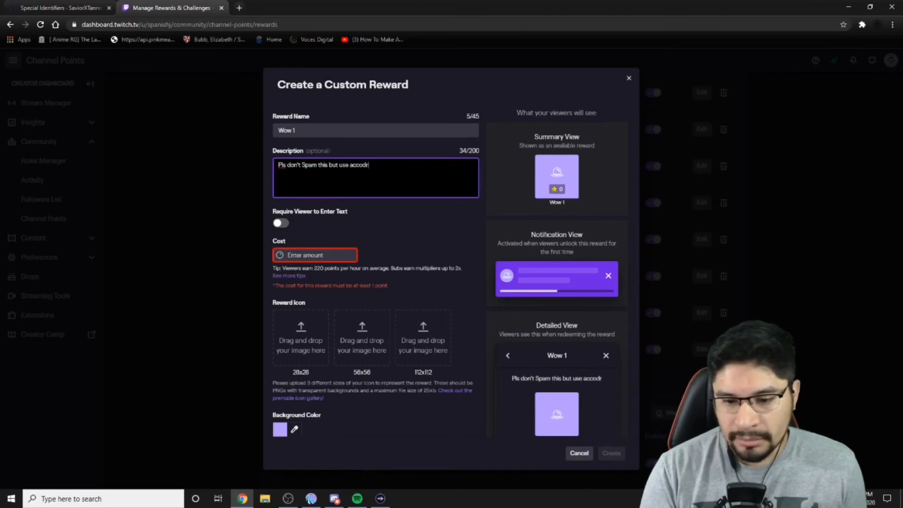
{"action": "key", "text": "Backspace"}
{"action": "type", "text": "rdingly"}
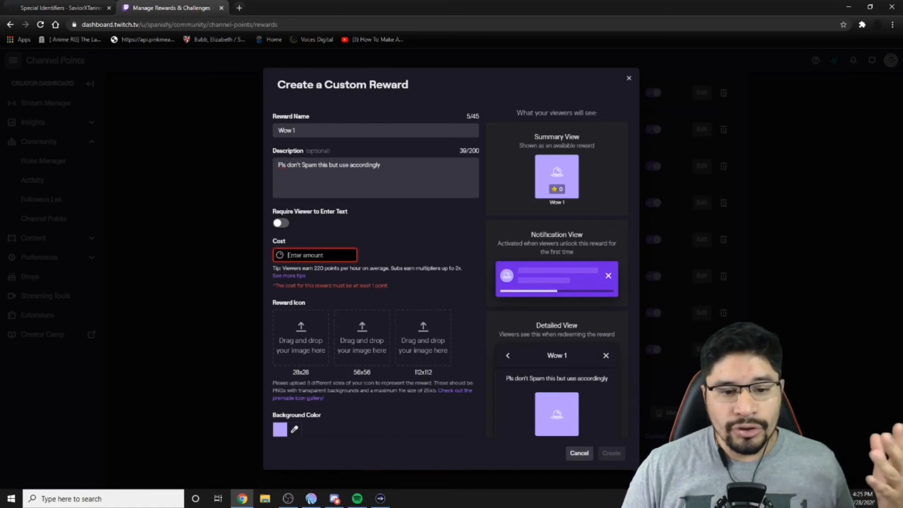
- Create the 'Wow 1' custom reward with cost 50, then return to Mix It Up
{"action": "type", "text": "50"}
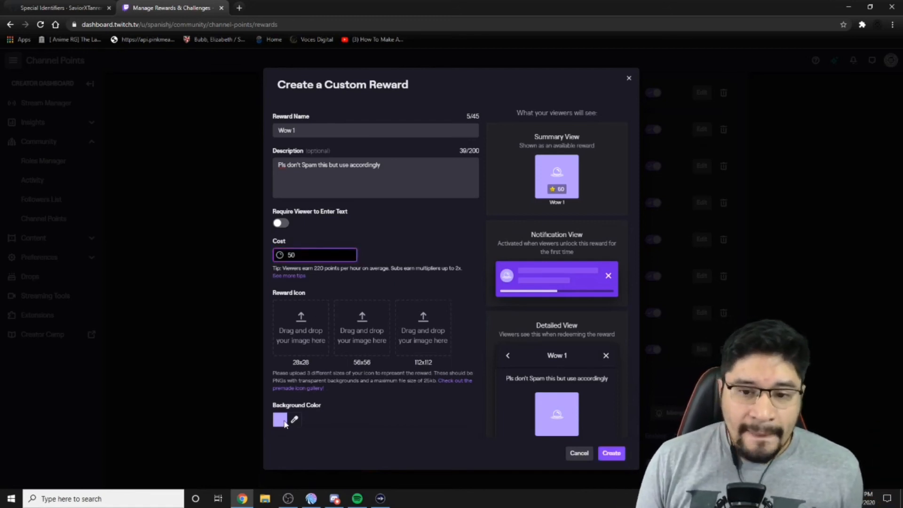
{"action": "left_click", "coordinate": [281, 419]}
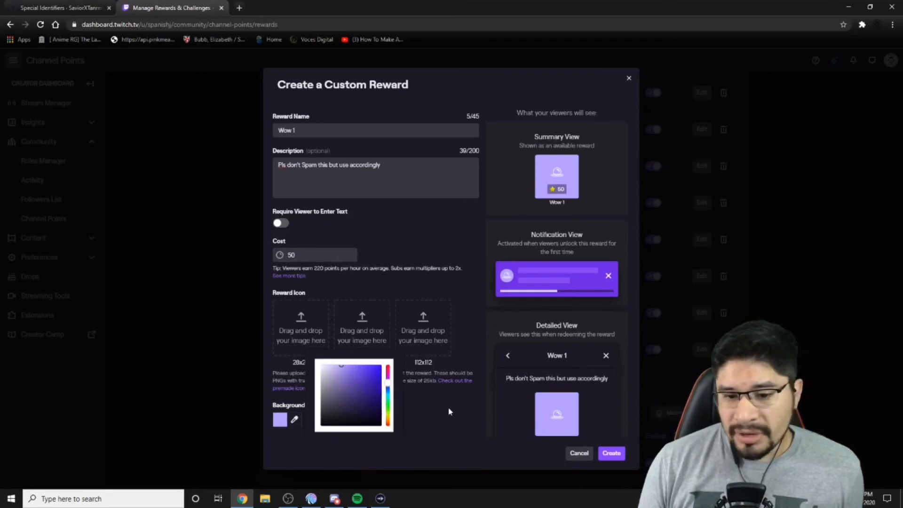
{"action": "scroll", "scroll_direction": "down", "scroll_amount": 3}
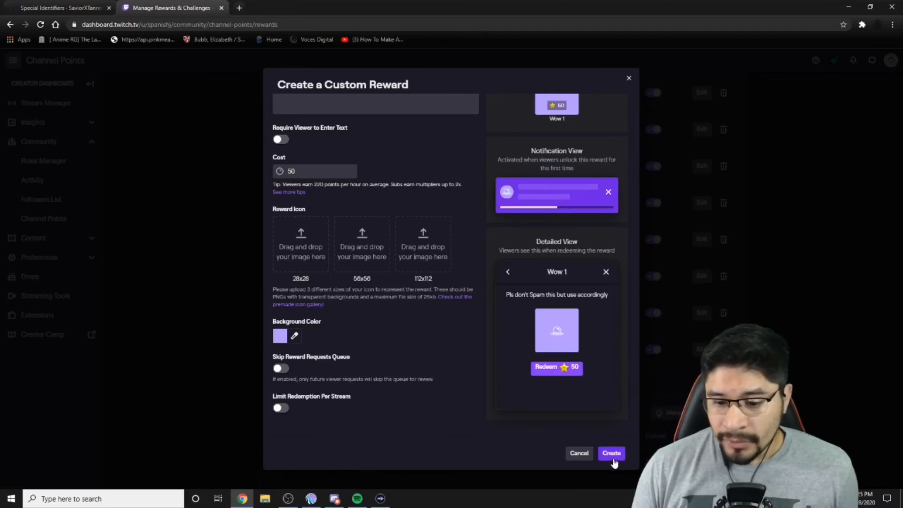
{"action": "left_click", "coordinate": [612, 454]}
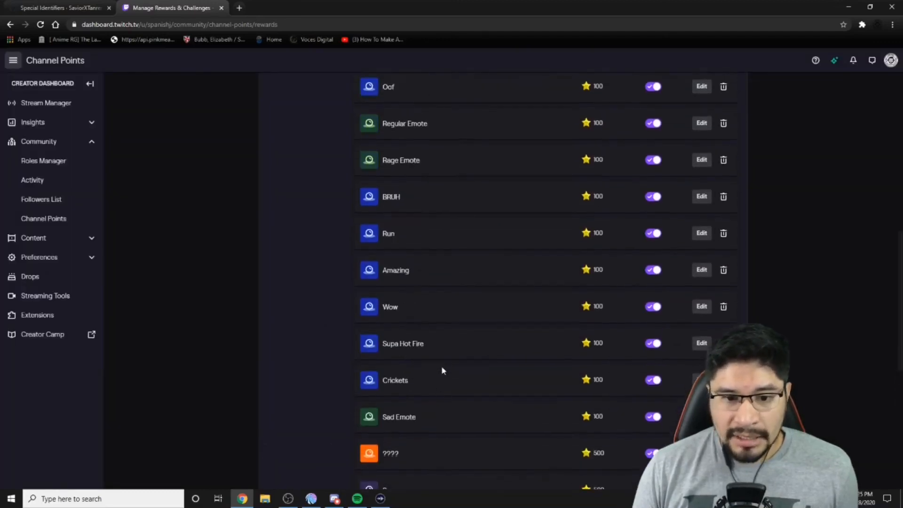
{"action": "scroll", "scroll_direction": "up", "scroll_amount": 3}
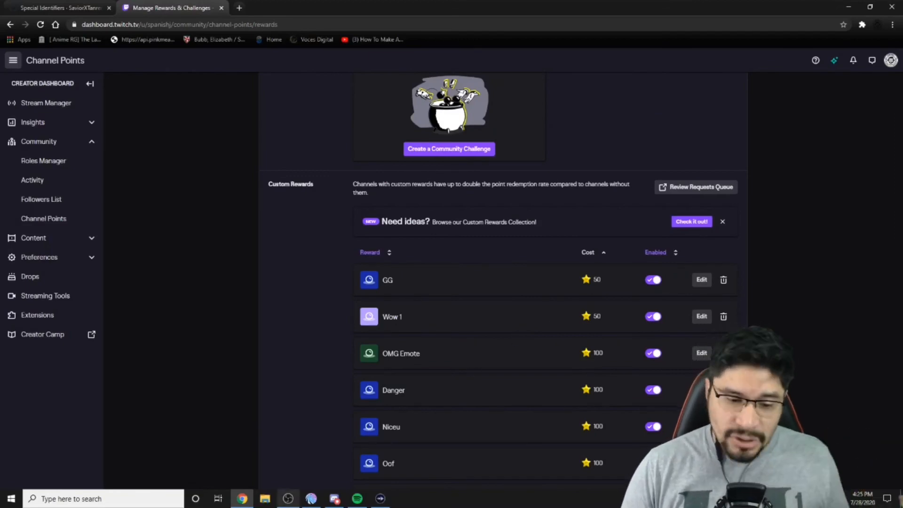
{"action": "left_click", "coordinate": [288, 498]}
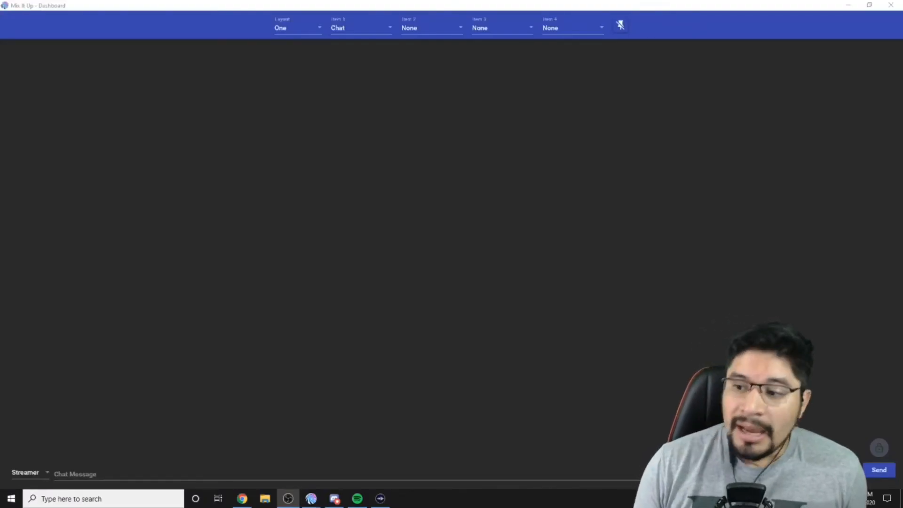